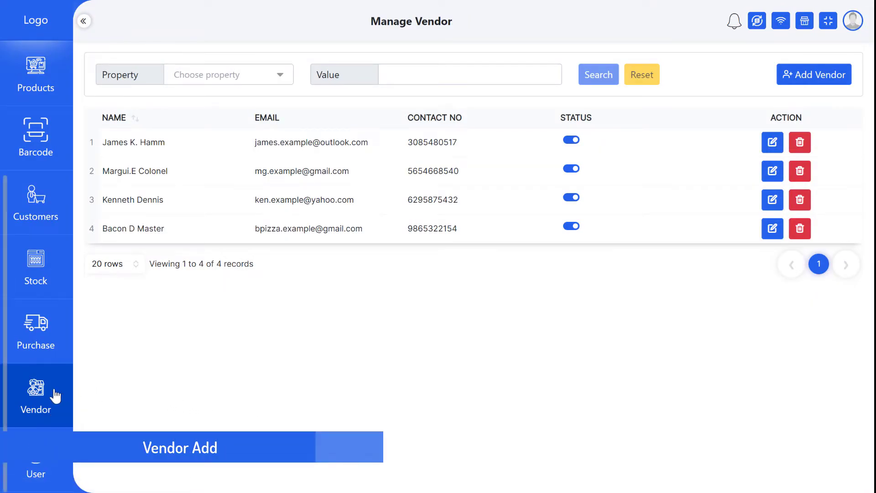
mouse_move(243, 369)
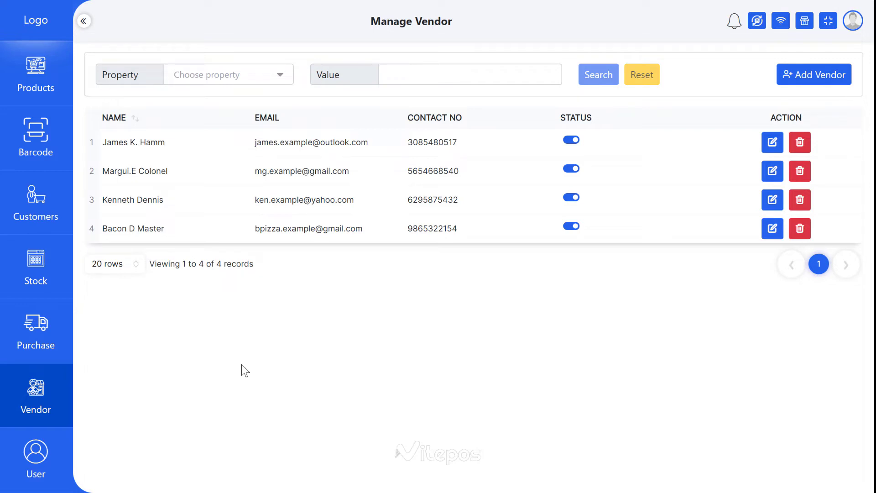
mouse_move(244, 349)
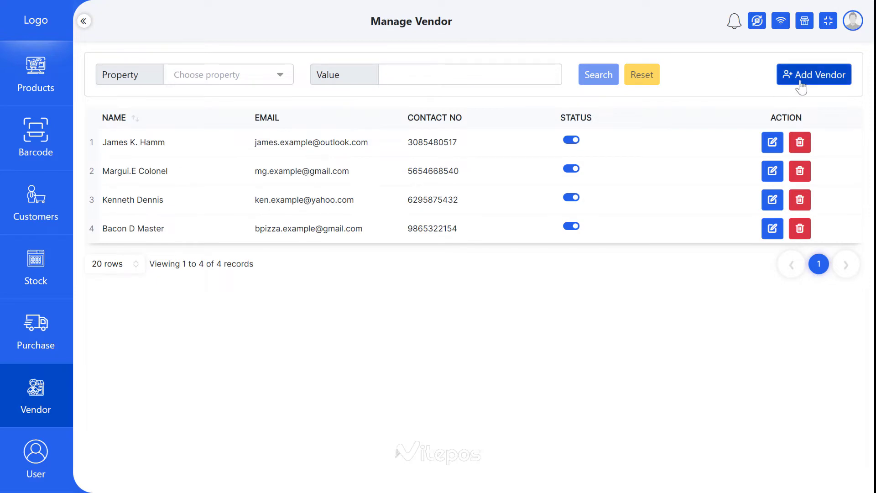
click(814, 74)
text(All u)
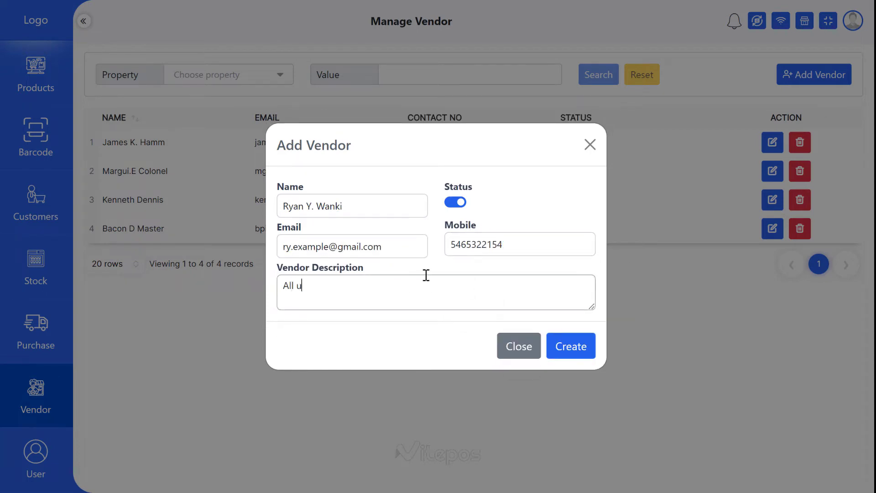
right_click(453, 285)
text(Unilever product provider from Las Vegas)
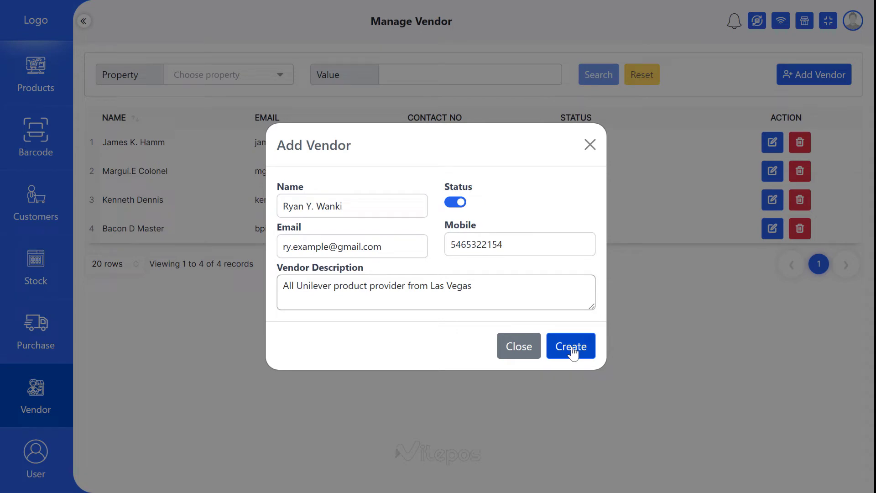
click(571, 346)
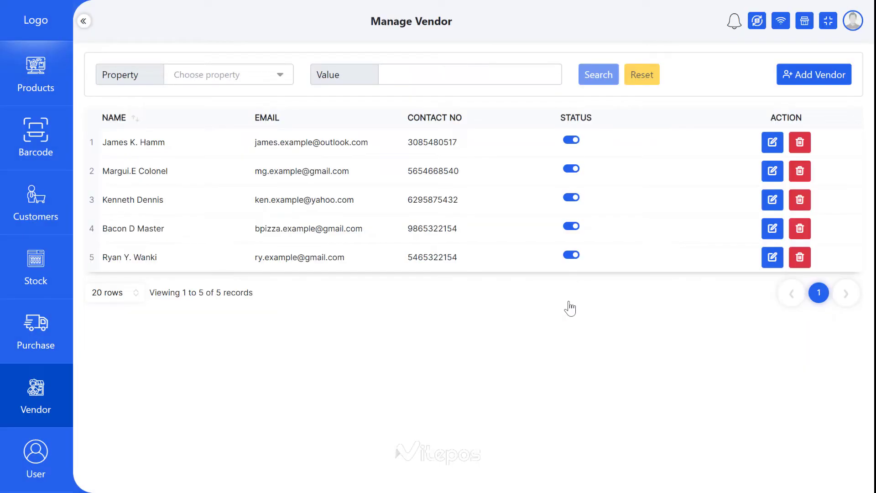
click(772, 257)
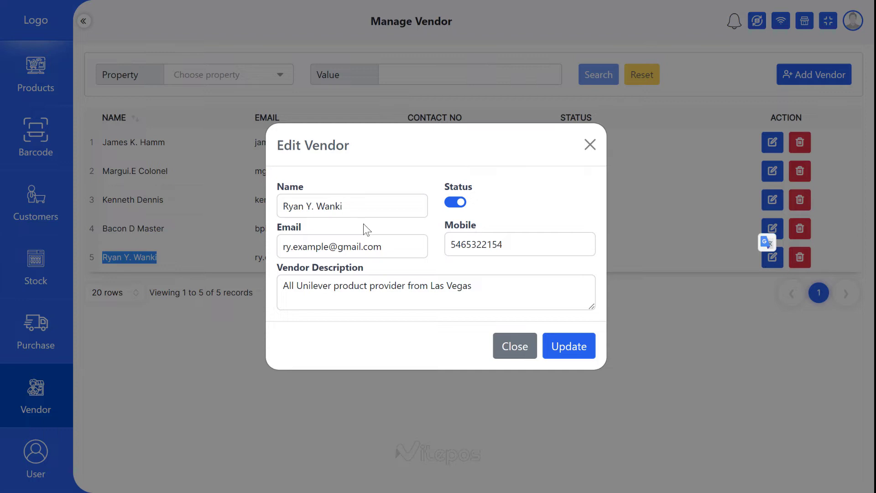
click(309, 206)
text(N)
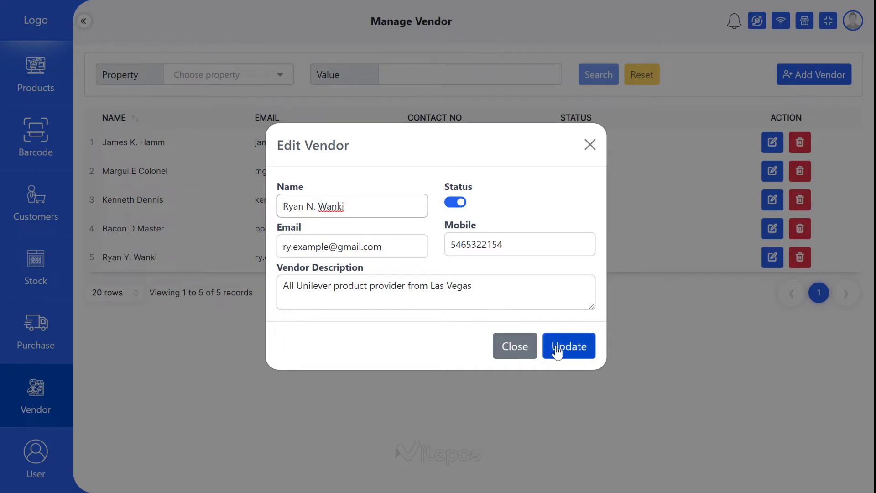
click(568, 346)
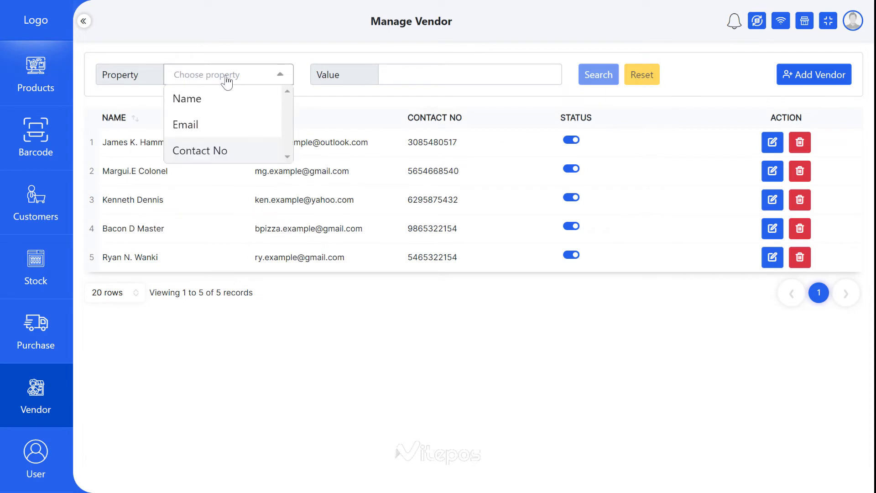
click(187, 98)
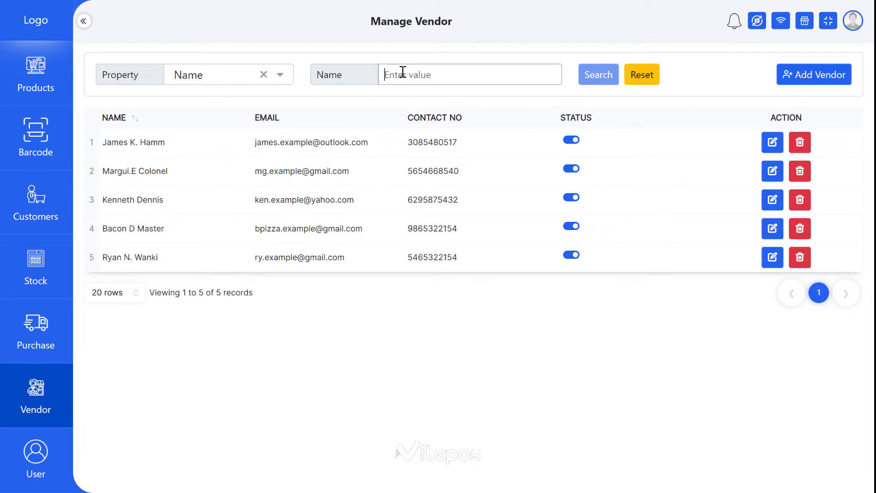
text(Ry)
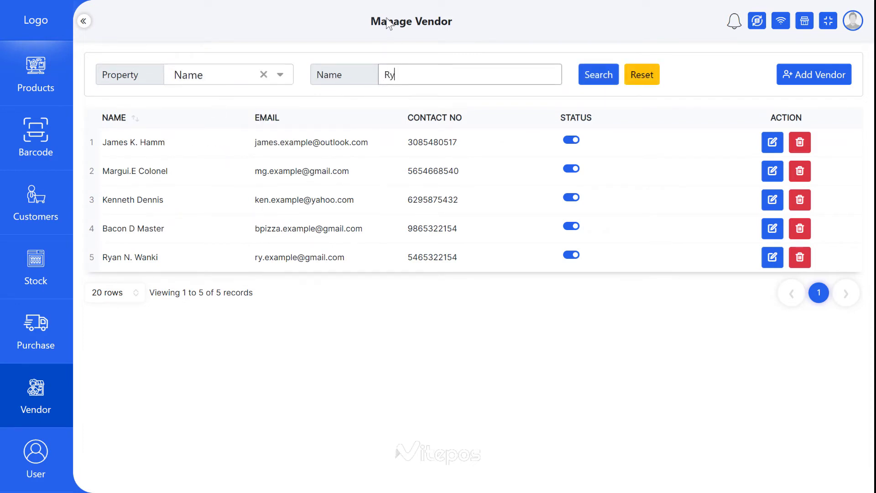
text(an)
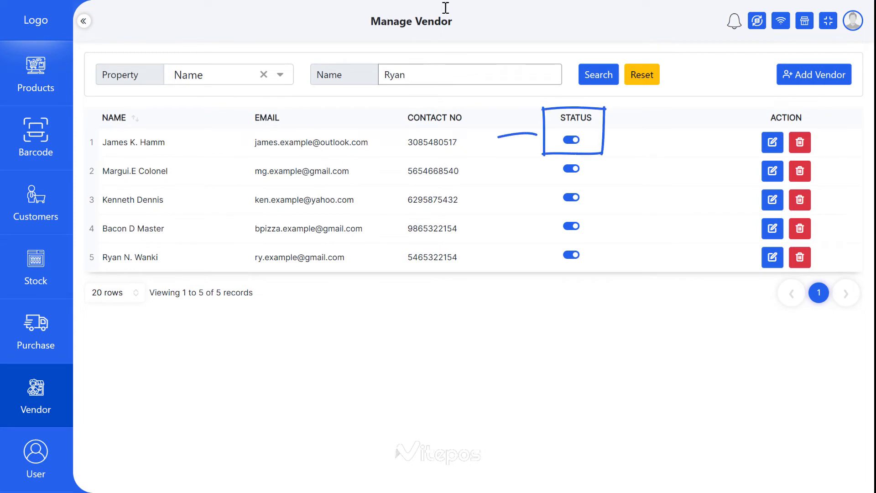
click(597, 74)
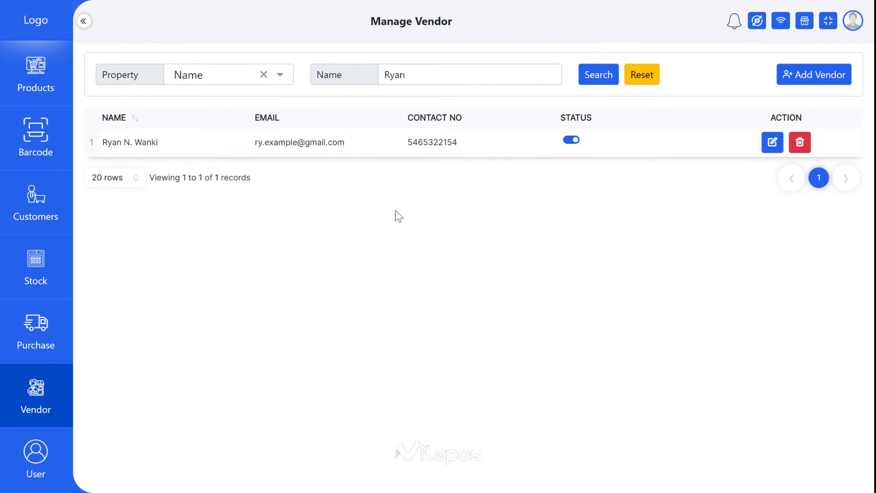
mouse_move(321, 209)
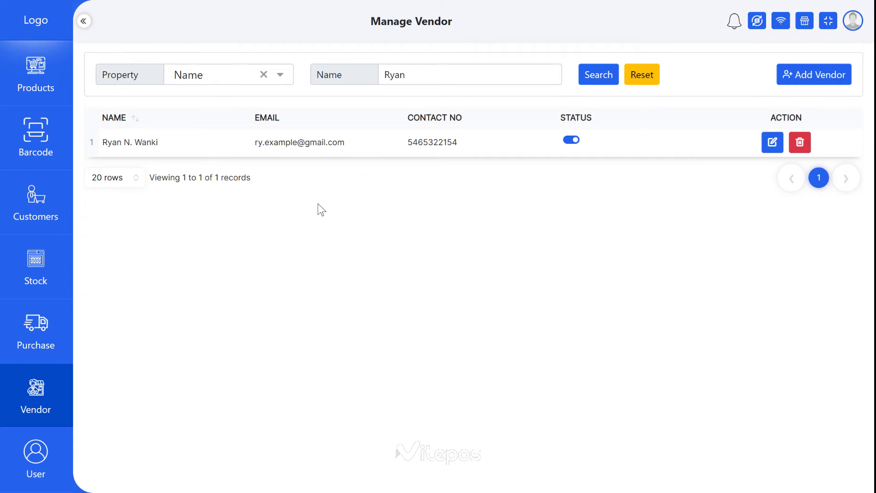
click(641, 75)
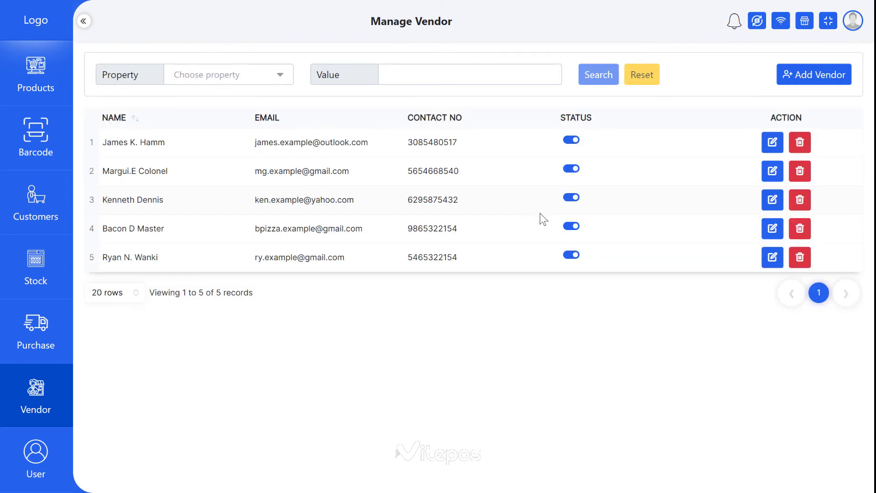
mouse_move(799, 257)
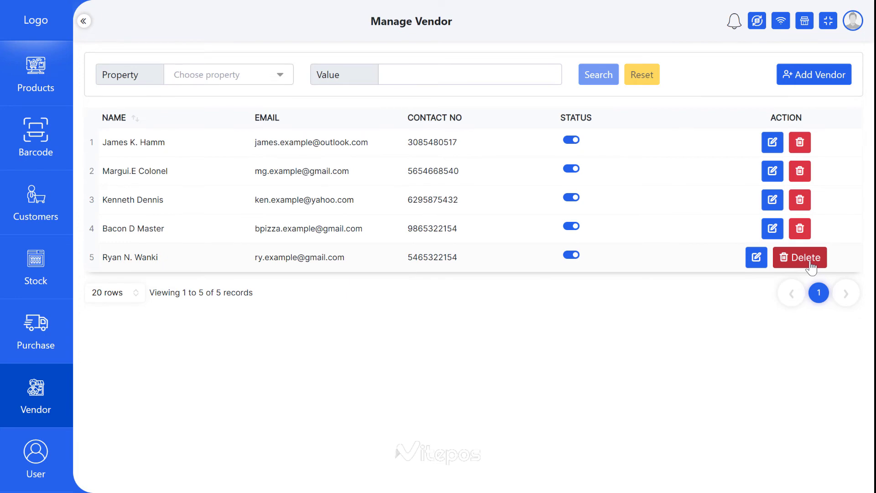
click(799, 258)
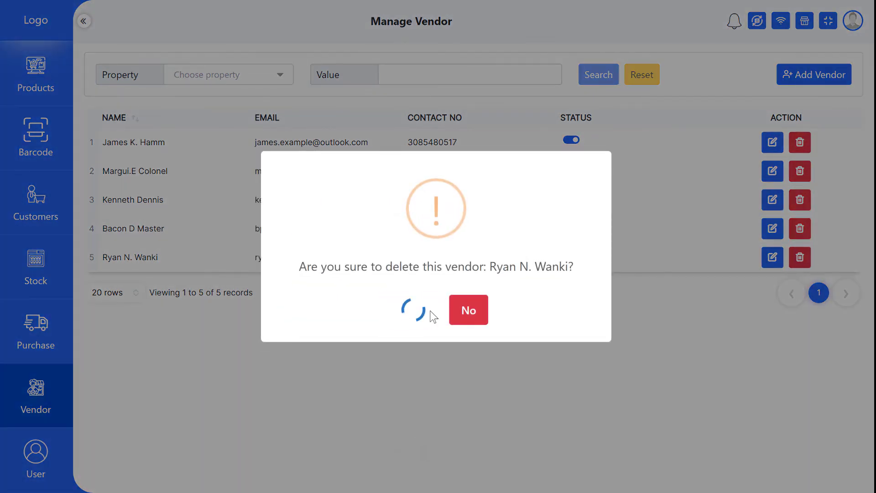
click(412, 310)
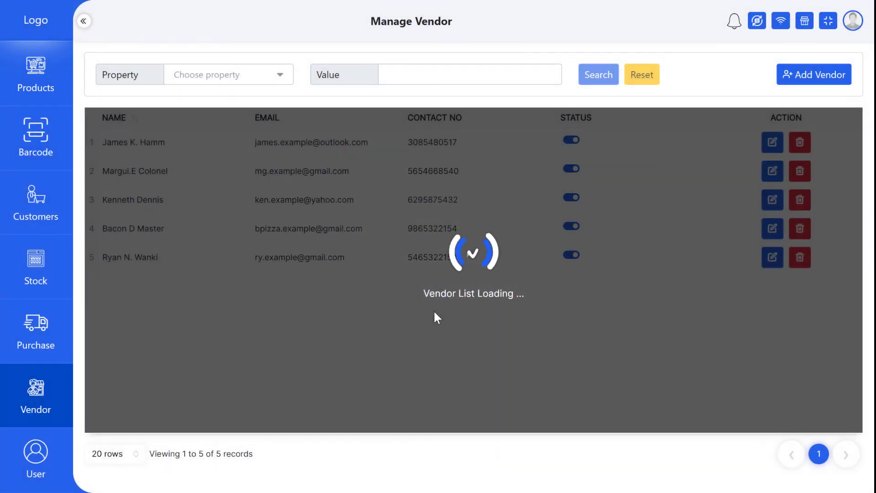